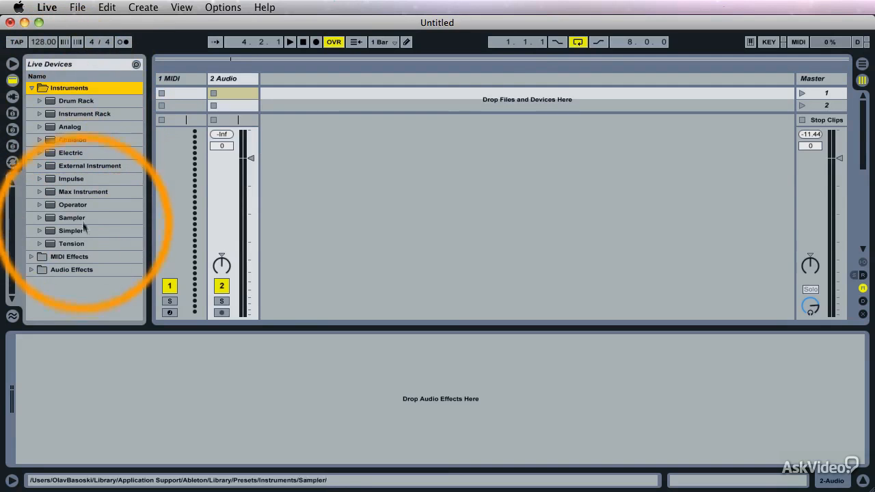
# Try Simpler in the Instruments browser, then select Sampler instead
pyautogui.click(71, 230)
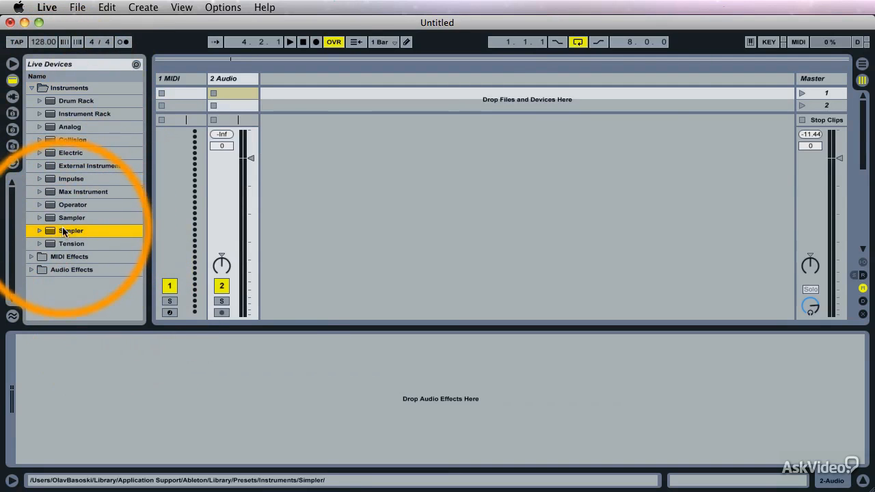
pyautogui.doubleClick(71, 230)
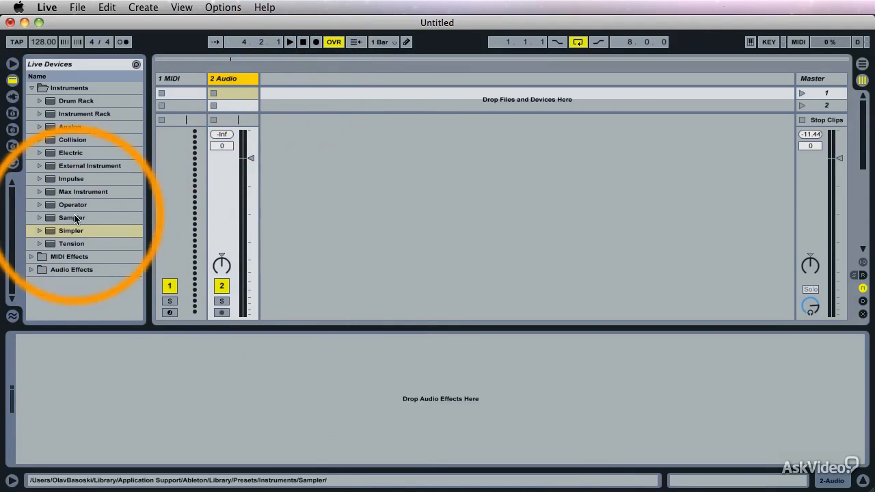
pyautogui.click(72, 217)
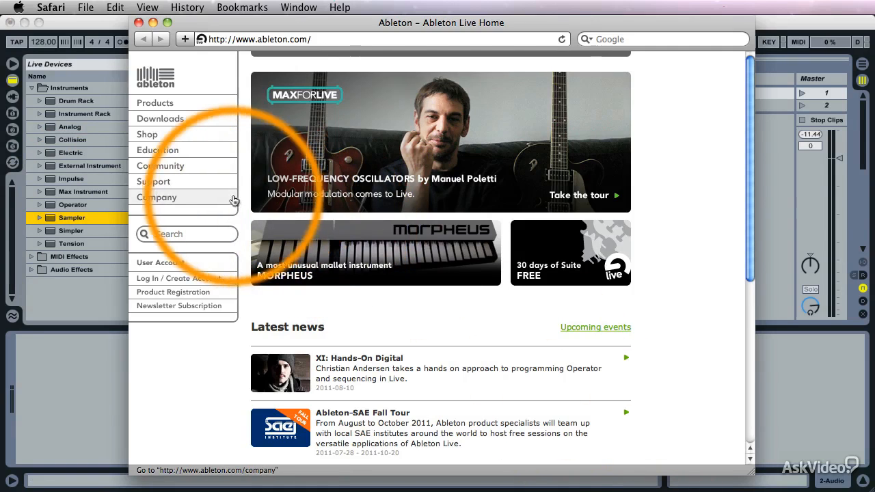
# Open the Ableton shop page and scroll down toward the Add-ons section
pyautogui.click(147, 134)
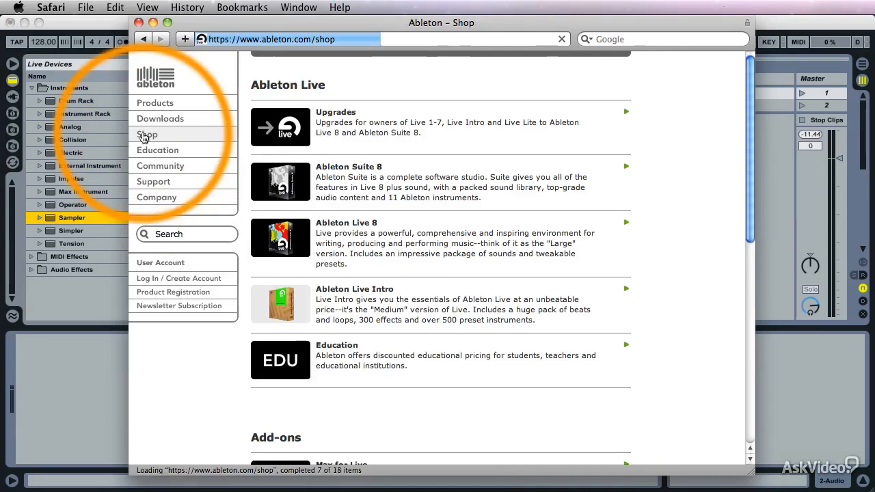
pyautogui.scroll(-3)
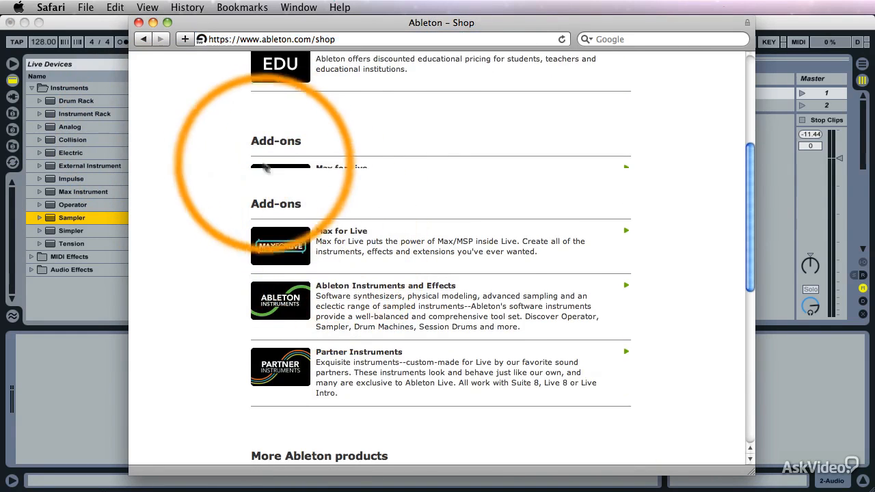
pyautogui.moveTo(291, 299)
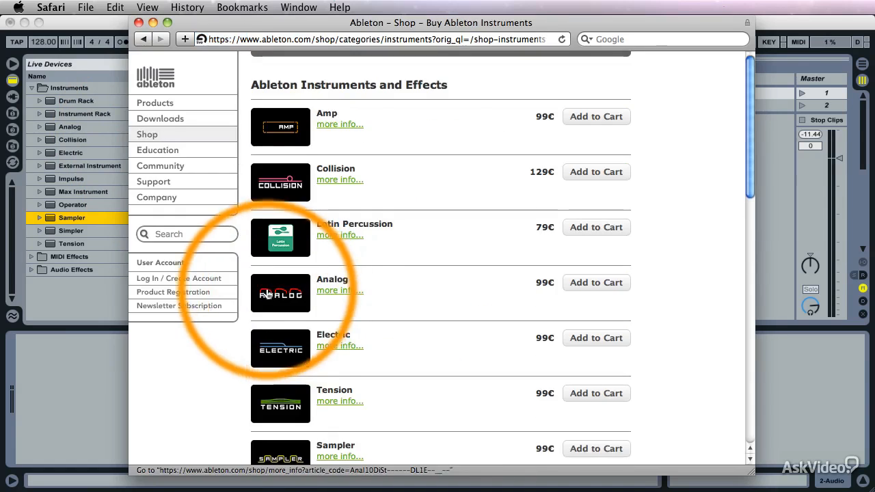
pyautogui.scroll(-3)
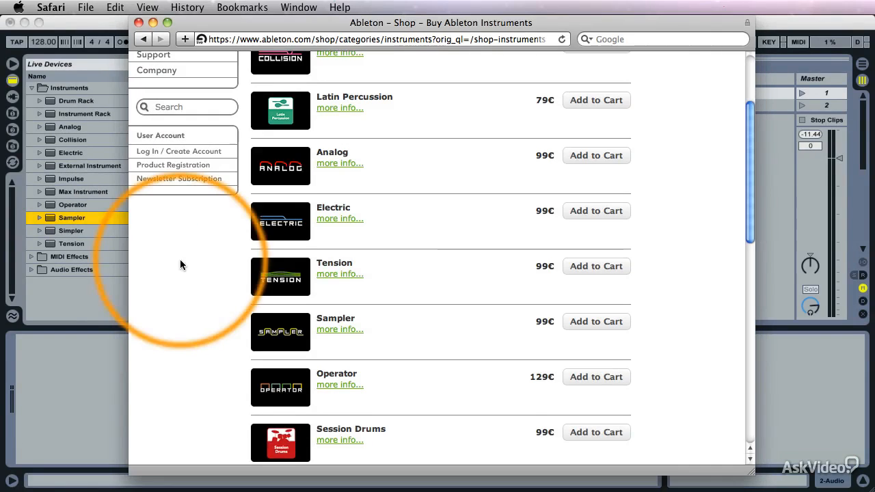
pyautogui.moveTo(157, 312)
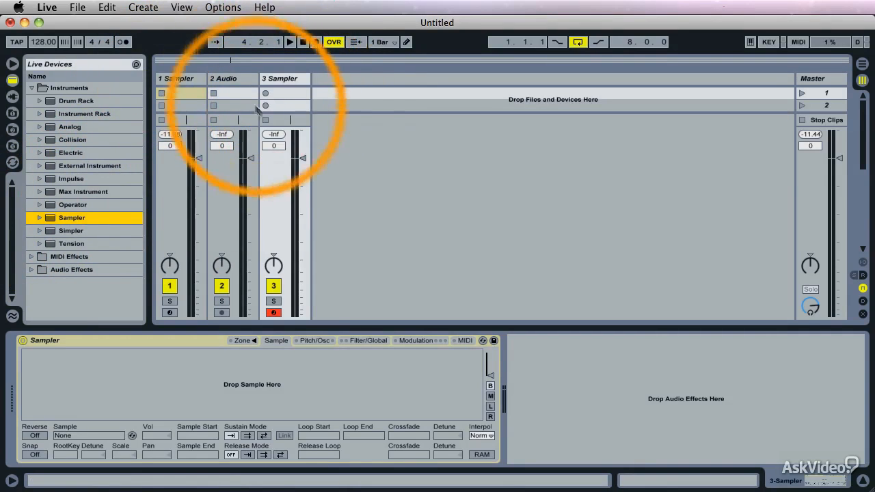
# Select the duplicate Sampler track so it can be deleted
pyautogui.click(279, 78)
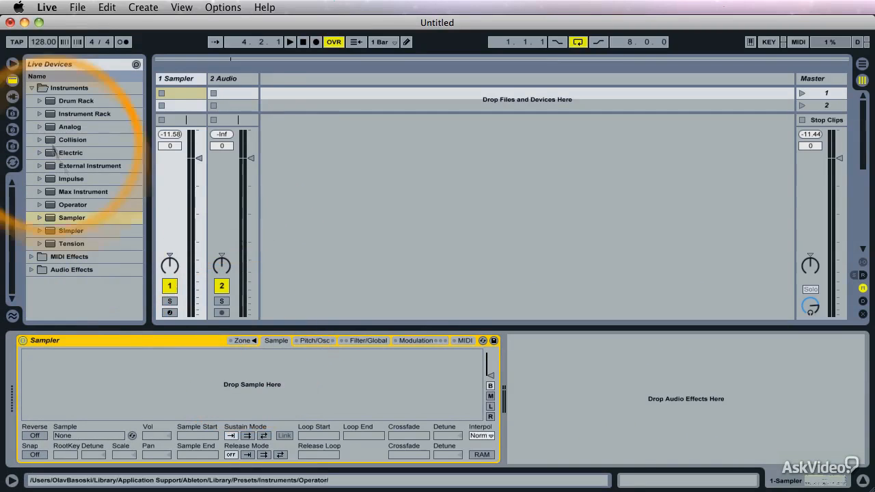
# Toggle Sampler's zone editor, then bring up its Pitch/Osc page
pyautogui.click(13, 64)
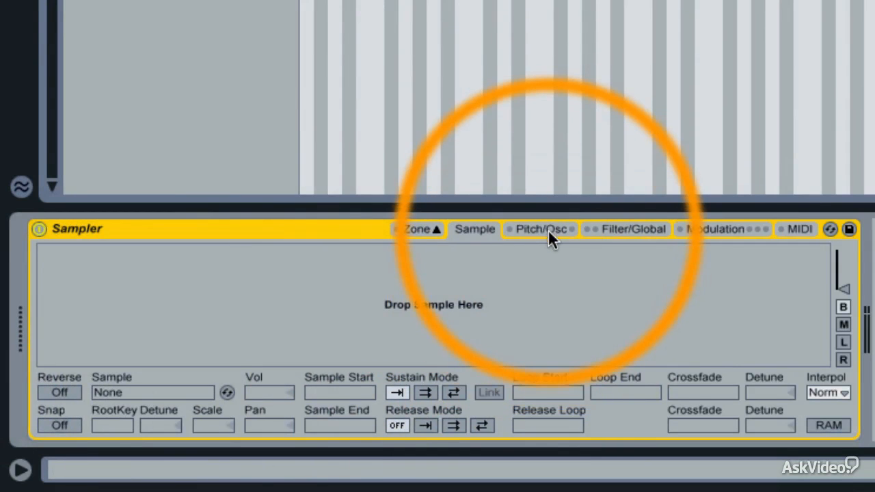
pyautogui.click(541, 229)
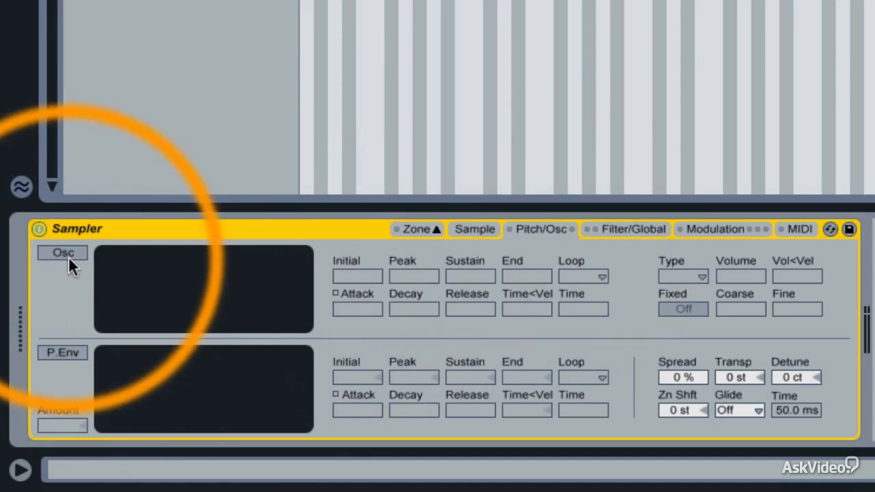
# Switch on Sampler's Osc and P.Env sections, then go to Filter/Global
pyautogui.click(62, 252)
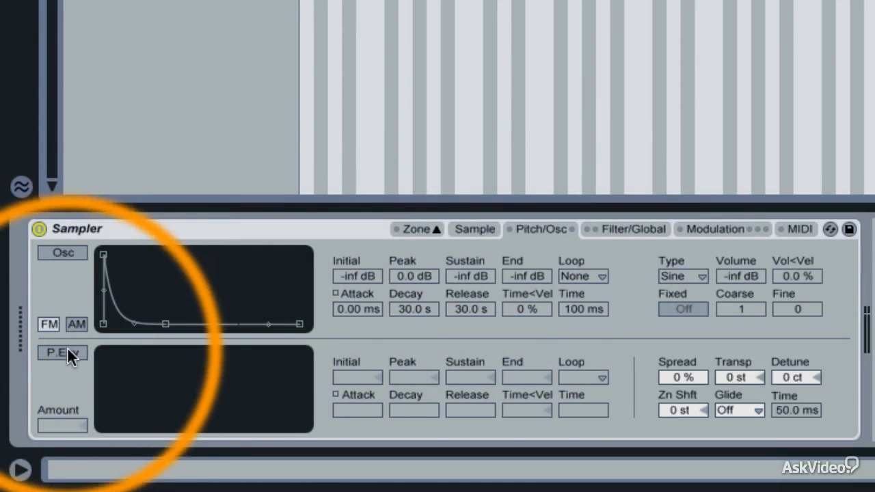
pyautogui.click(62, 352)
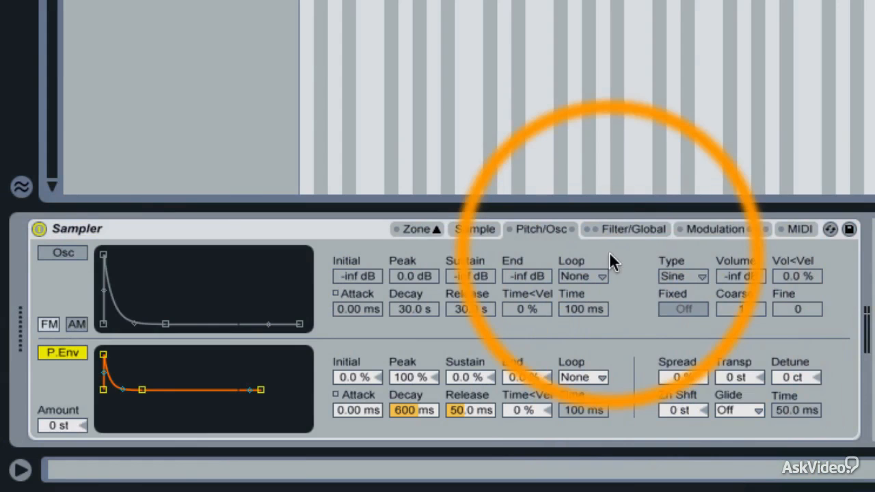
pyautogui.click(632, 229)
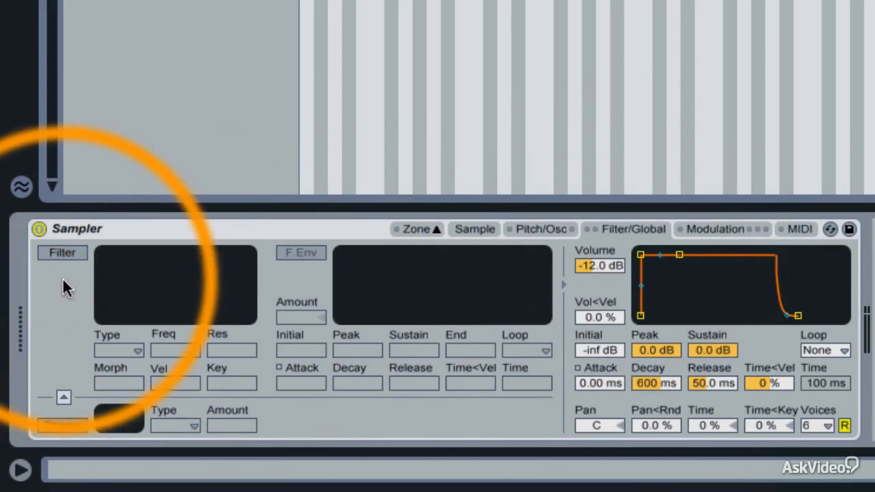
# Enable Sampler's filter, showing its 12 dB low-pass curve and filter envelope
pyautogui.click(61, 252)
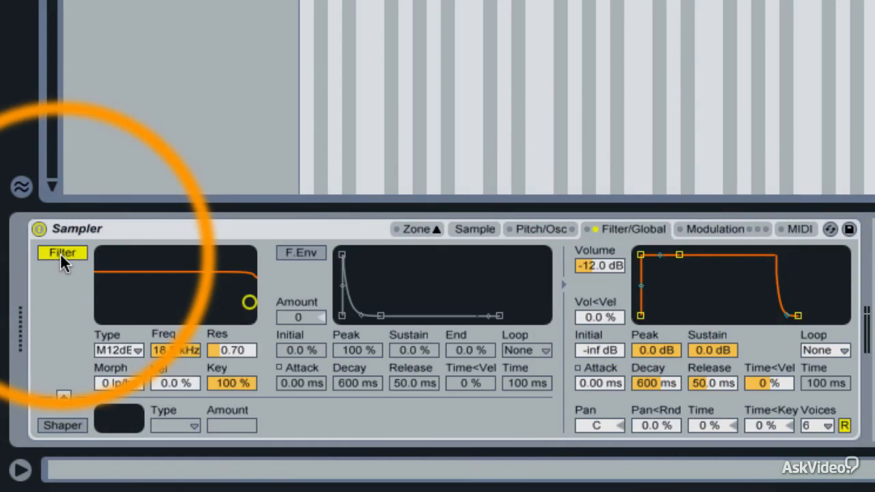
pyautogui.click(117, 350)
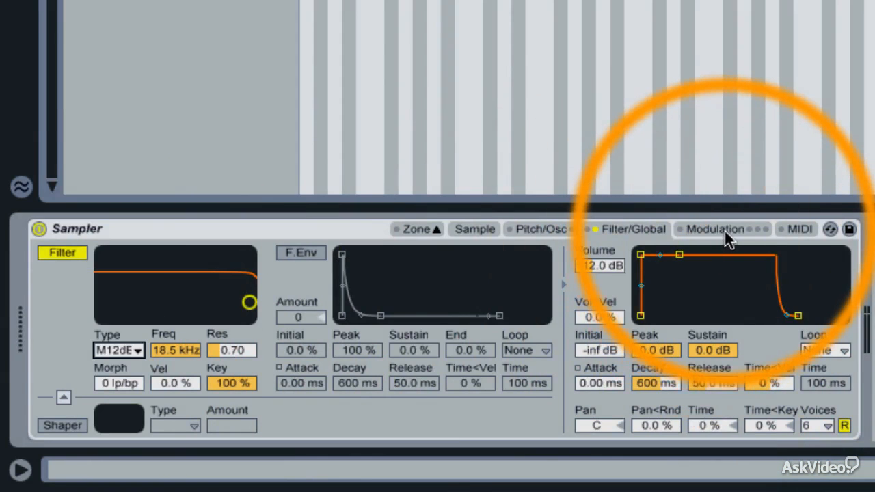
# View Sampler's Modulation envelopes and LFOs, then its MIDI controller assignments
pyautogui.click(715, 229)
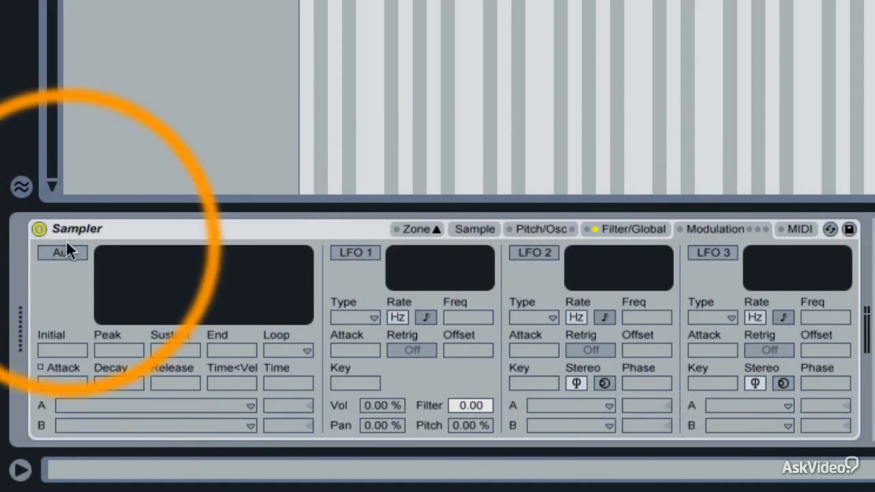
pyautogui.click(62, 253)
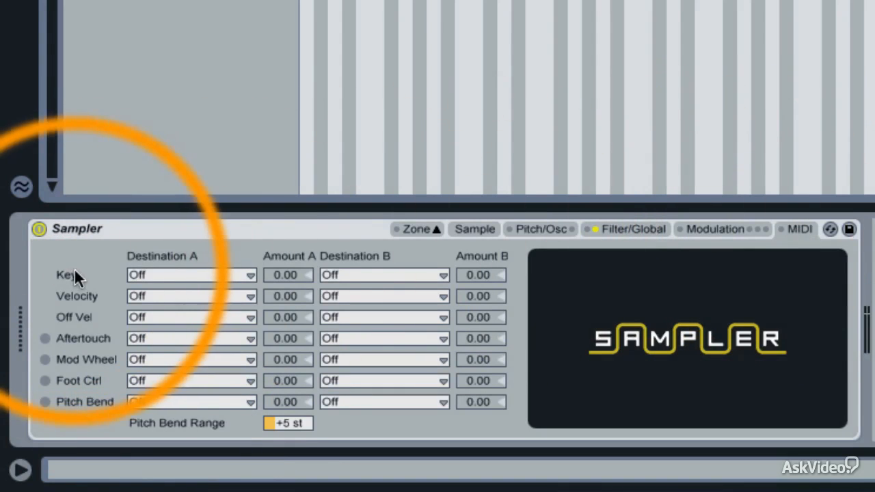
pyautogui.moveTo(78, 417)
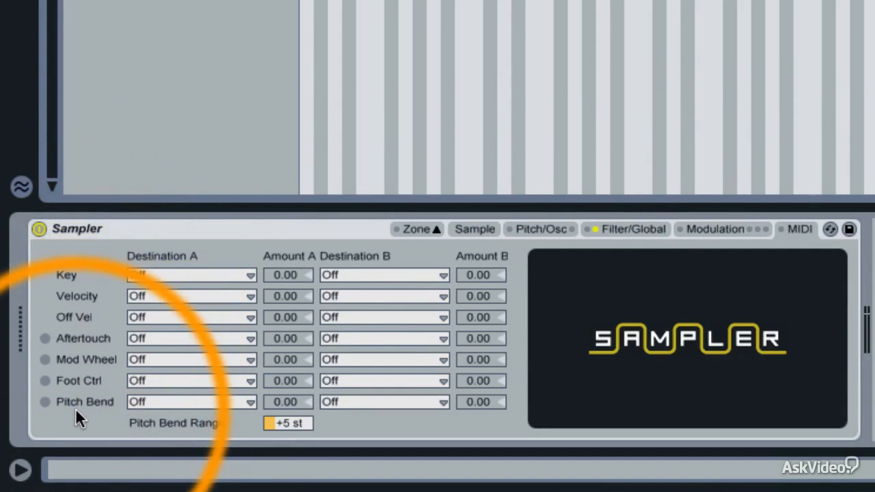